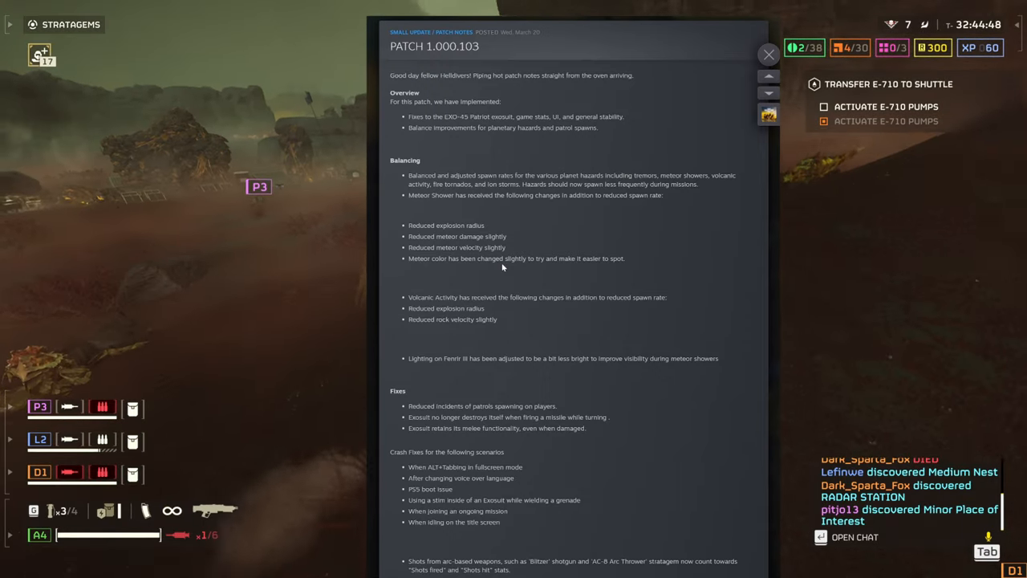
scroll(down, 3)
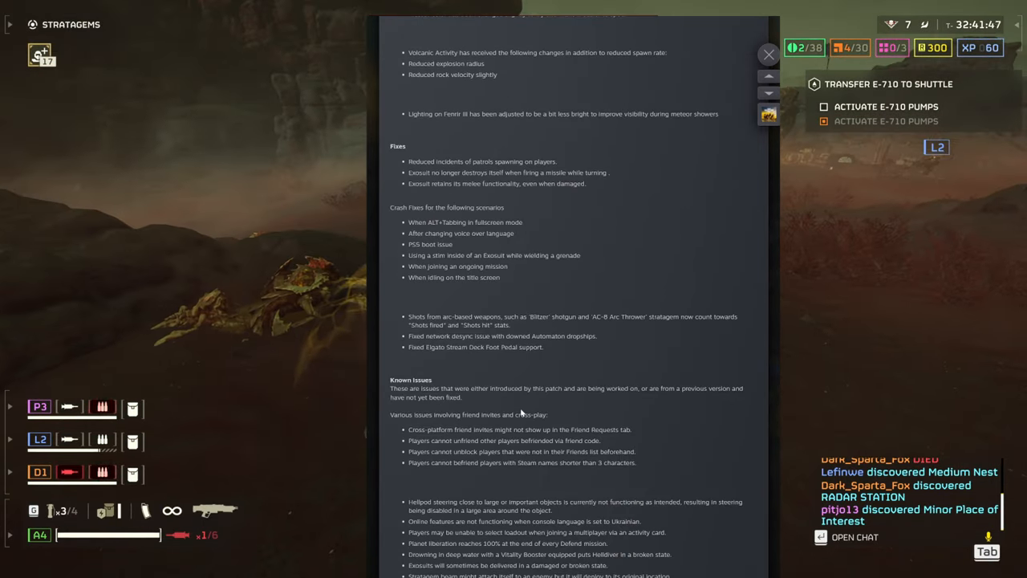